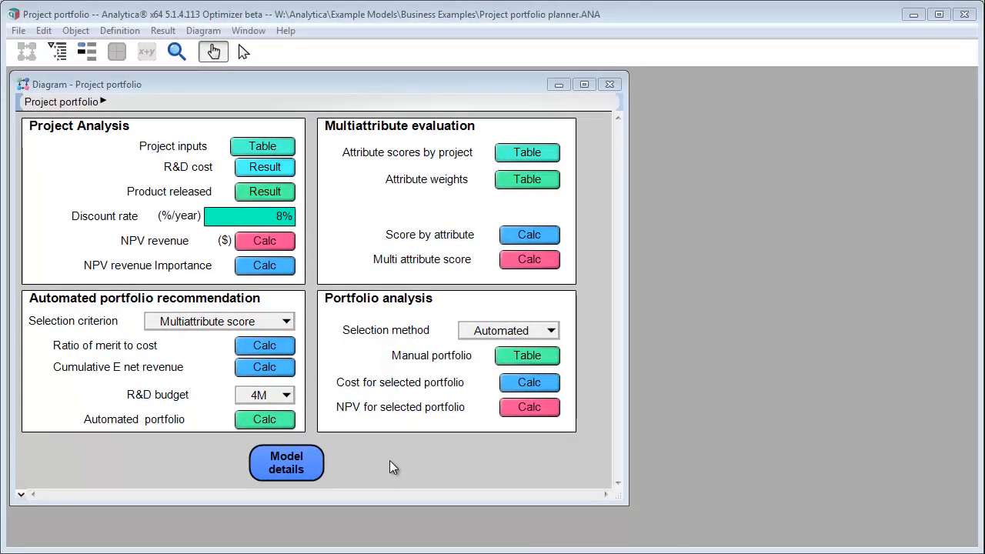
Compute NPV revenue's cumulative probability curves, then open the Discount rate object showing 4%.
{"action": "left_click", "coordinate": [264, 241]}
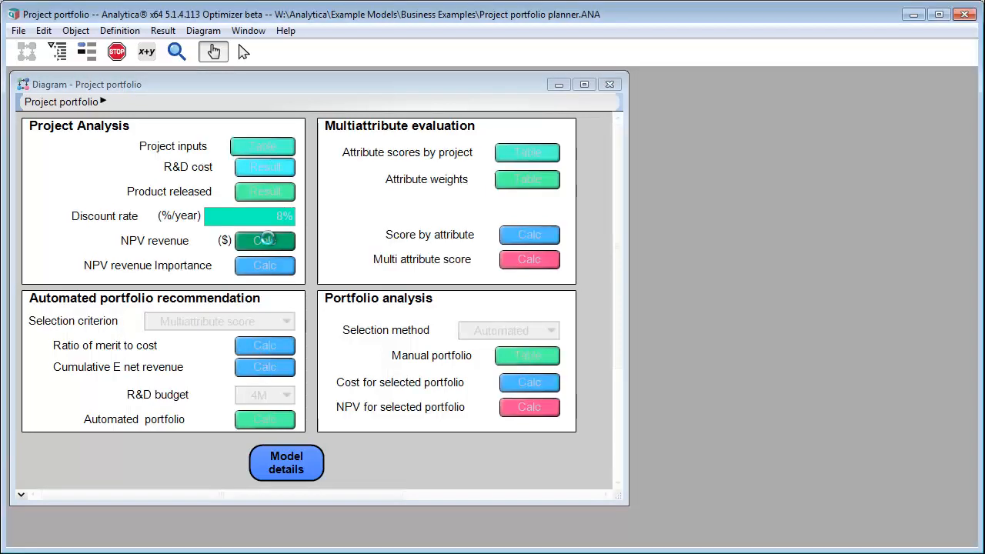
{"action": "left_click", "coordinate": [265, 241]}
{"action": "type", "text": "4"}
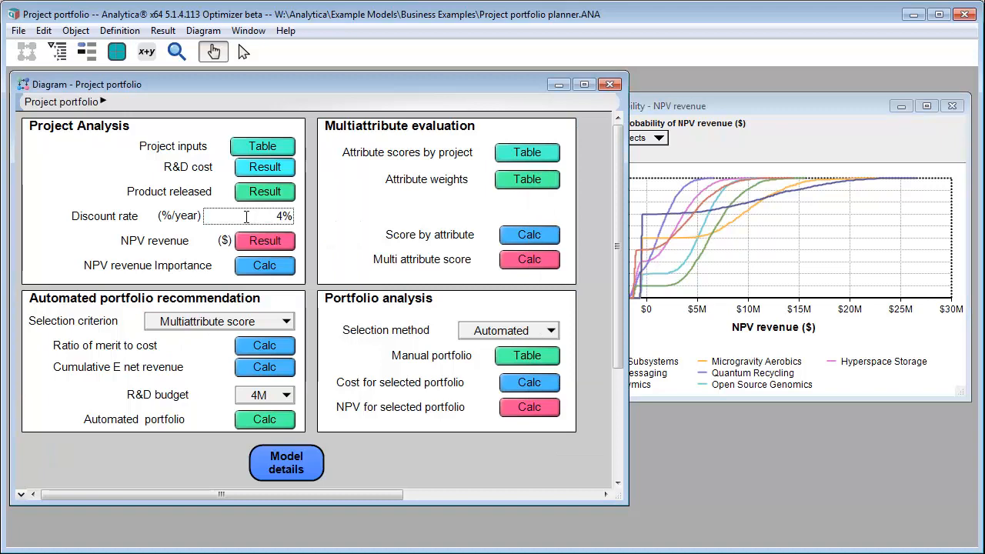
{"action": "left_click", "coordinate": [264, 240]}
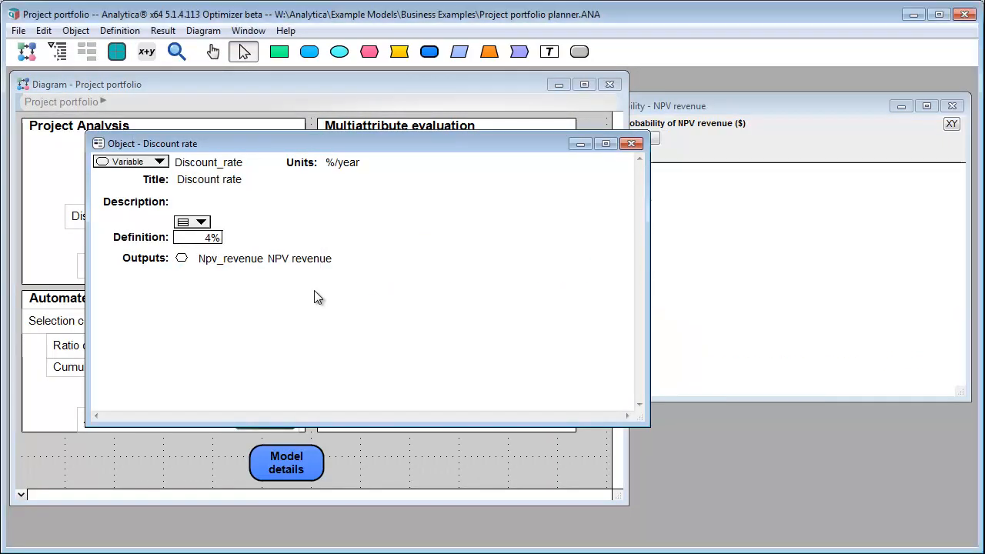
Change Discount rate's definition type to Choice and confirm the Choice function settings.
{"action": "left_click", "coordinate": [198, 237]}
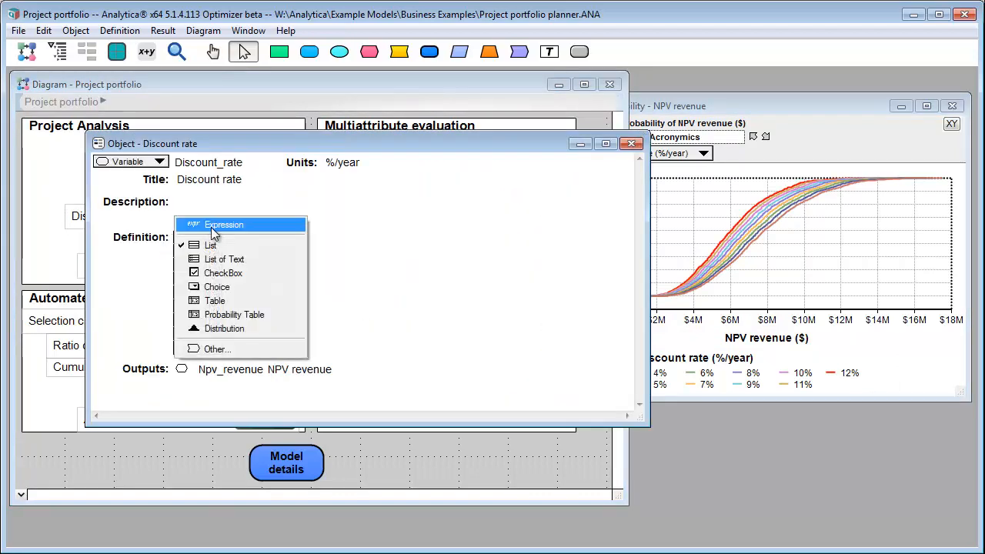
{"action": "mouse_move", "coordinate": [246, 286]}
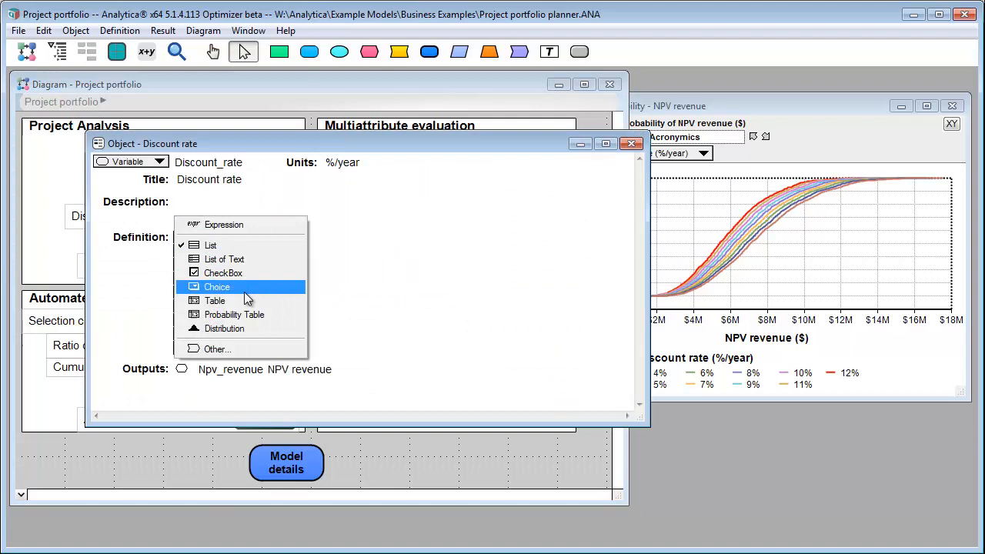
{"action": "mouse_move", "coordinate": [254, 294]}
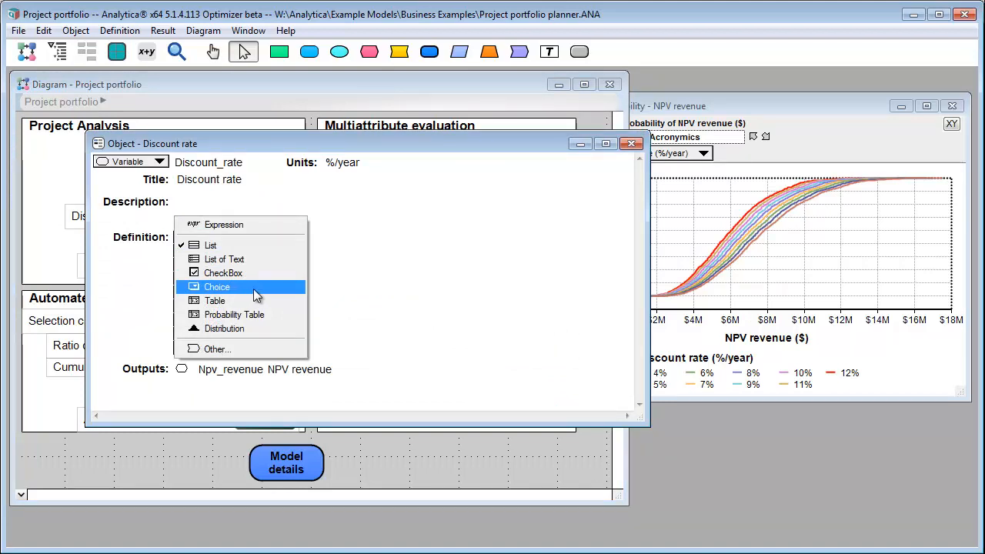
{"action": "left_click", "coordinate": [217, 286]}
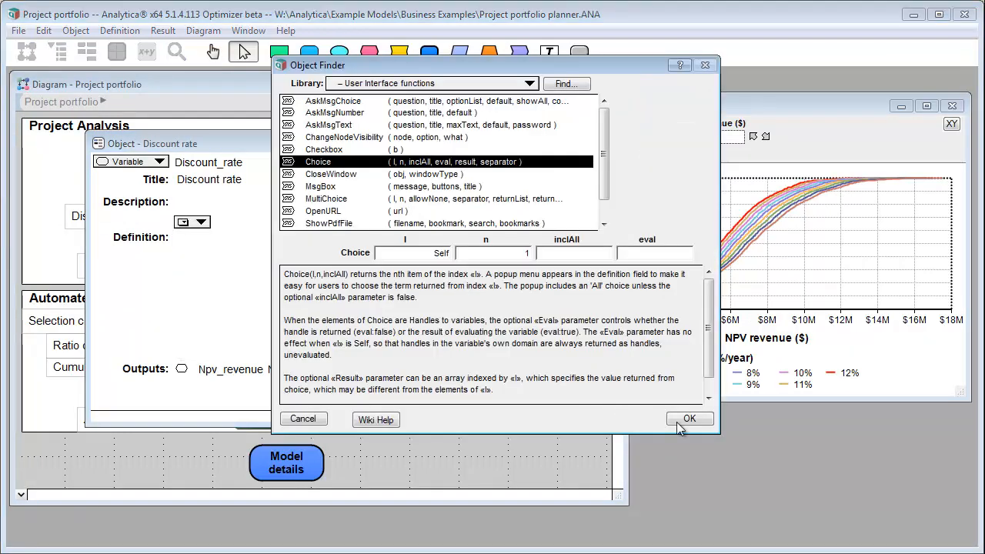
{"action": "left_click", "coordinate": [688, 418]}
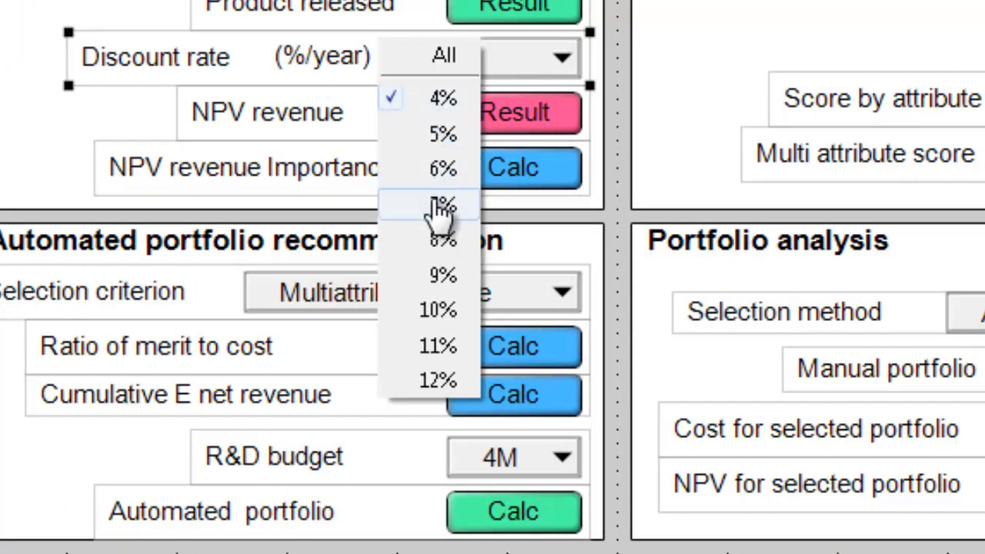
Pick 7% in the Discount rate pulldown, then switch it to All.
{"action": "left_click", "coordinate": [441, 207]}
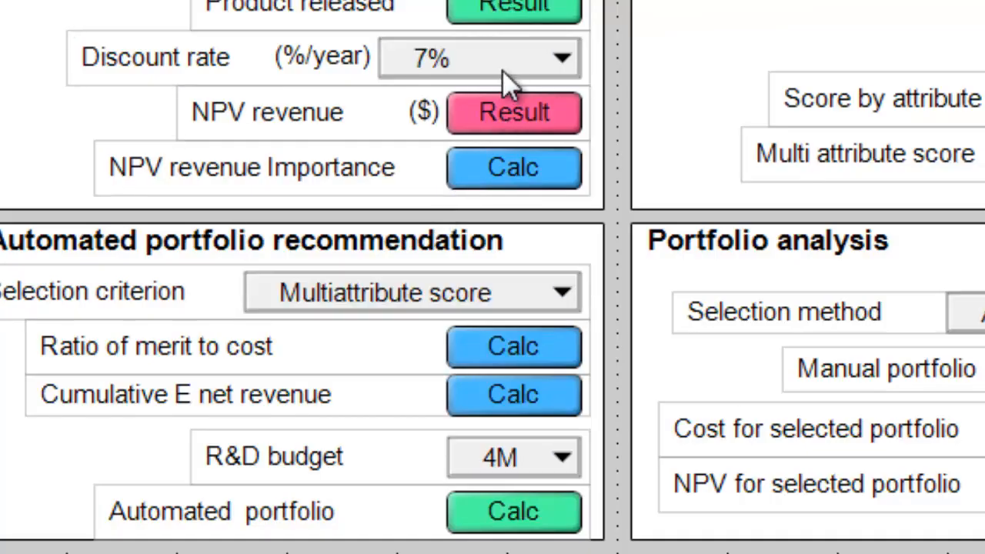
{"action": "left_click", "coordinate": [478, 57]}
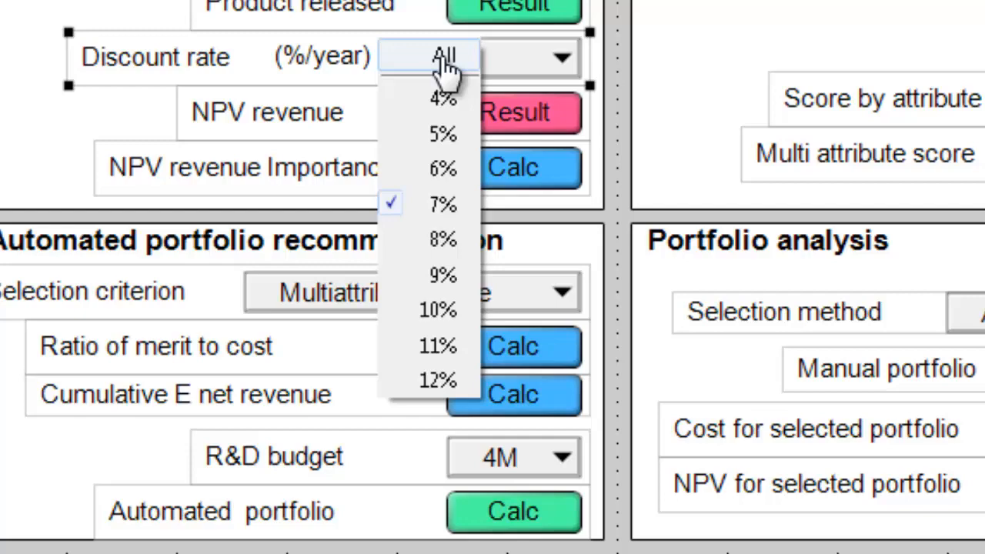
{"action": "left_click", "coordinate": [514, 112]}
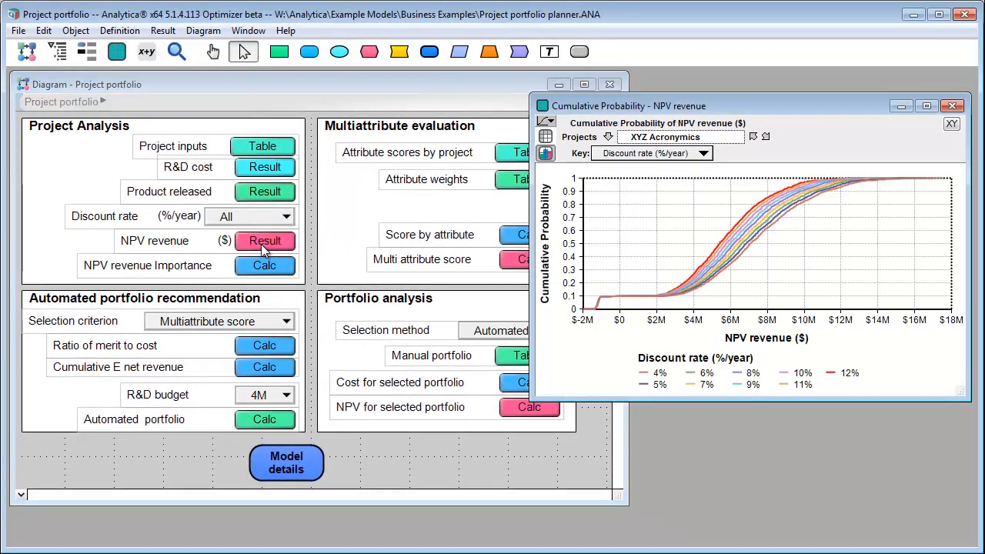
{"action": "mouse_move", "coordinate": [161, 223]}
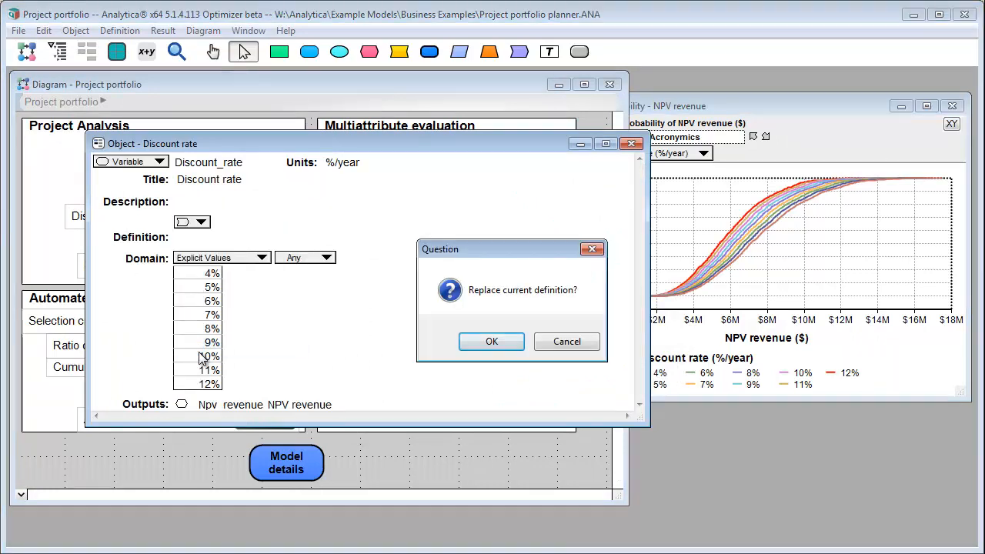
Replace Discount rate's definition with MultiChoice, then open its pulldown to select several rates.
{"action": "left_click", "coordinate": [491, 341]}
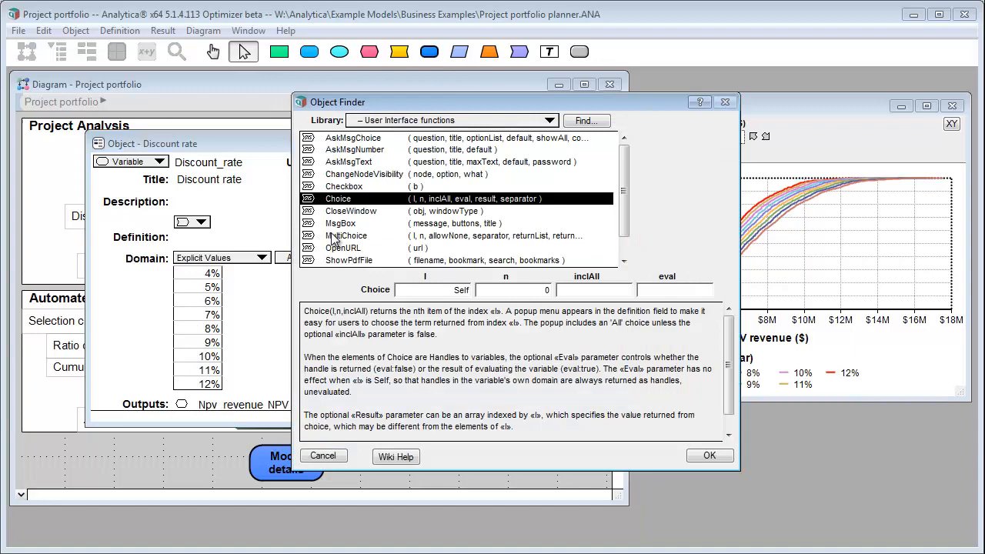
{"action": "left_click", "coordinate": [709, 455]}
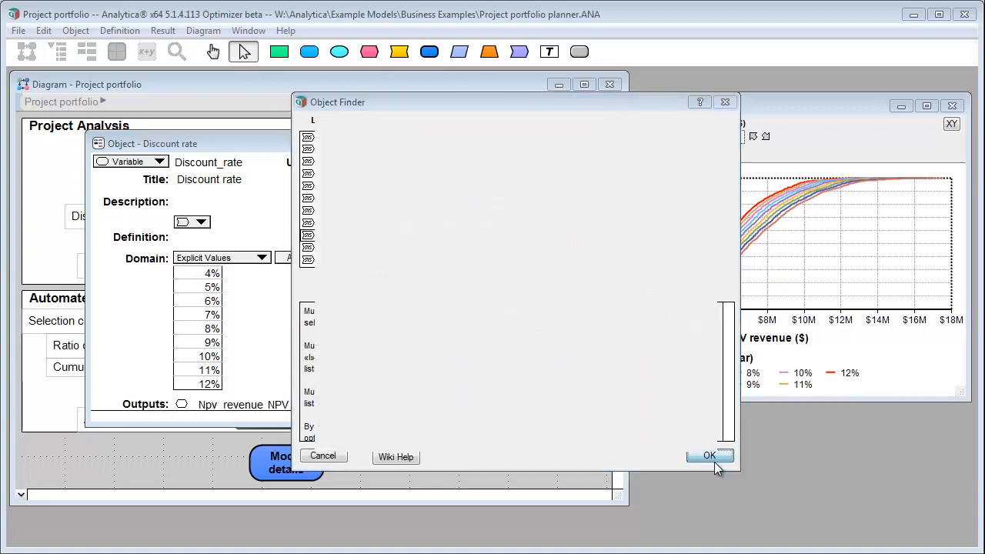
{"action": "left_click", "coordinate": [709, 455]}
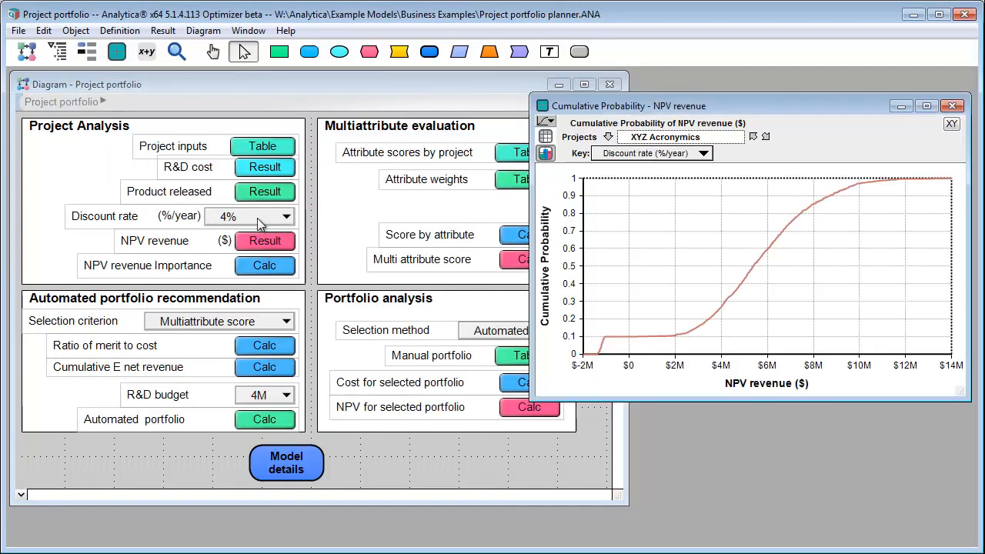
{"action": "left_click", "coordinate": [286, 216]}
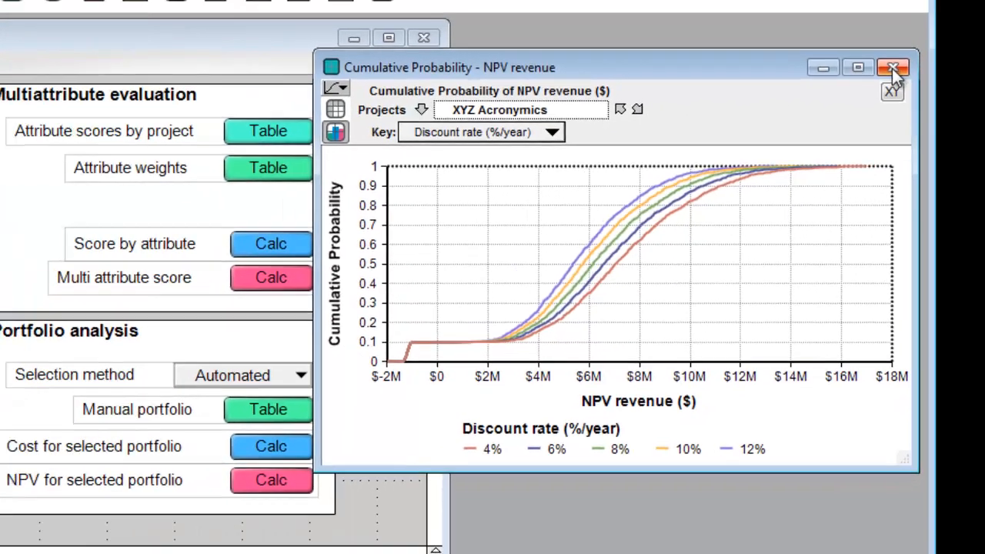
Open the Attribute scores by project table and its Object details.
{"action": "left_click", "coordinate": [892, 68]}
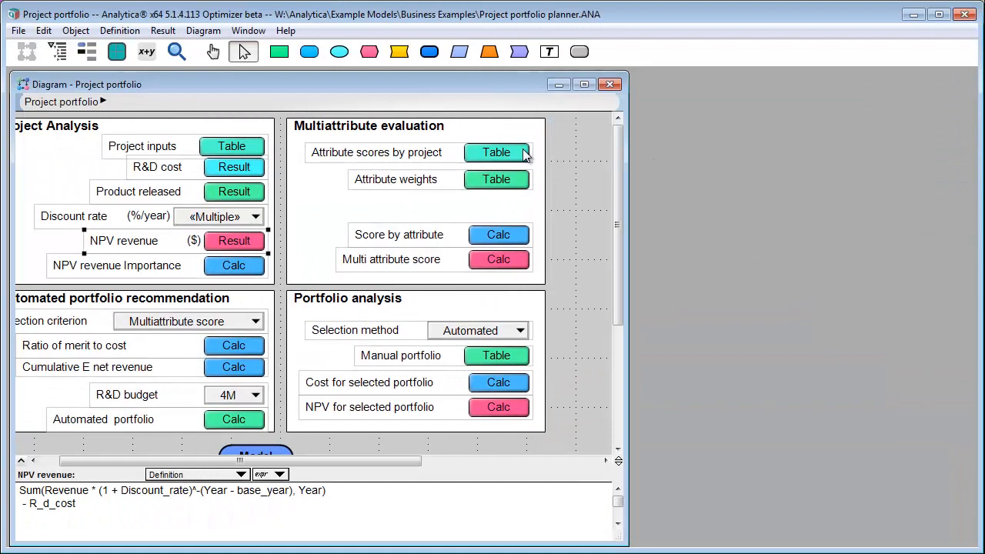
{"action": "left_click", "coordinate": [495, 153]}
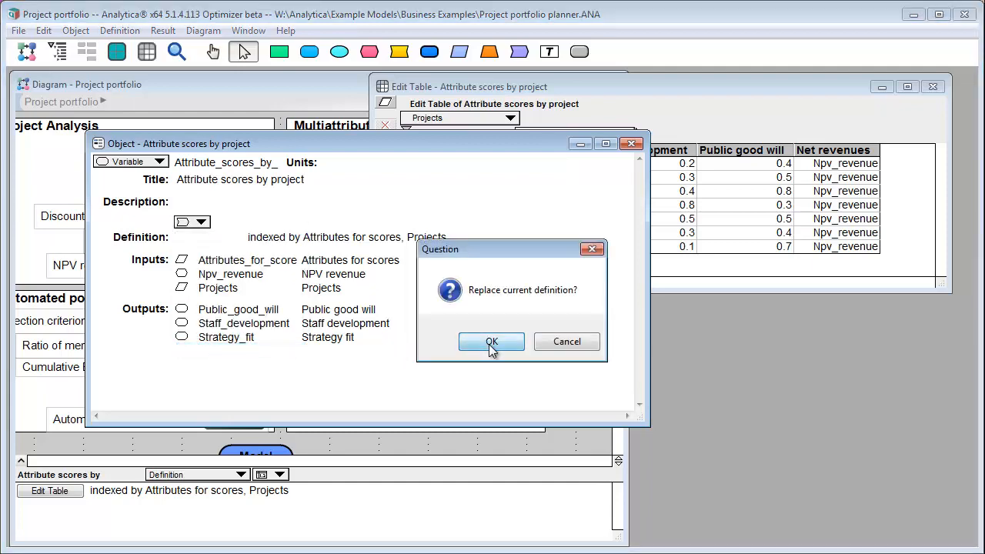
Replace Attribute scores by project's definition with a DetermTable and close the Determ Table window.
{"action": "left_click", "coordinate": [491, 342]}
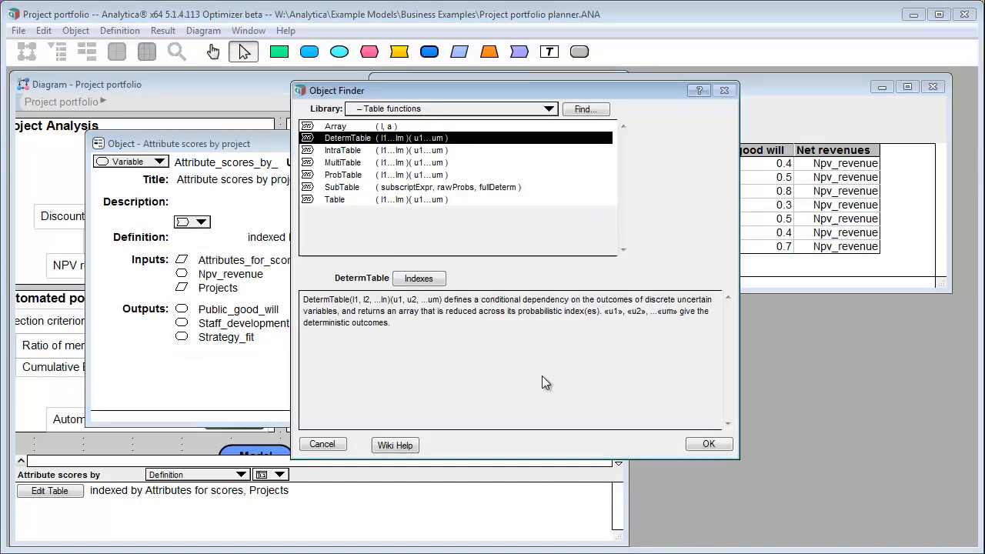
{"action": "left_click", "coordinate": [707, 443]}
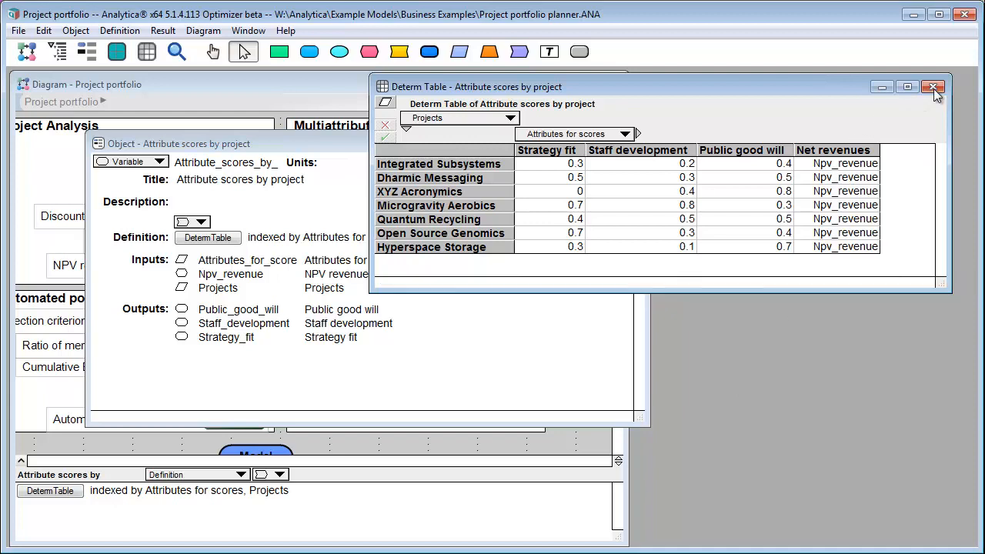
{"action": "left_click", "coordinate": [934, 86]}
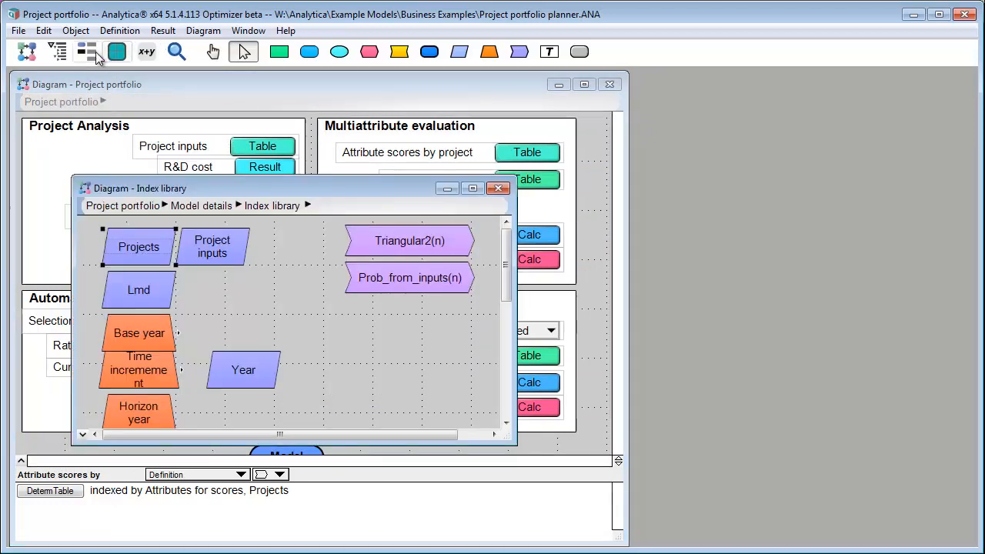
Redefine the Projects index as MultiChoice with Self as the index I.
{"action": "double_click", "coordinate": [138, 246]}
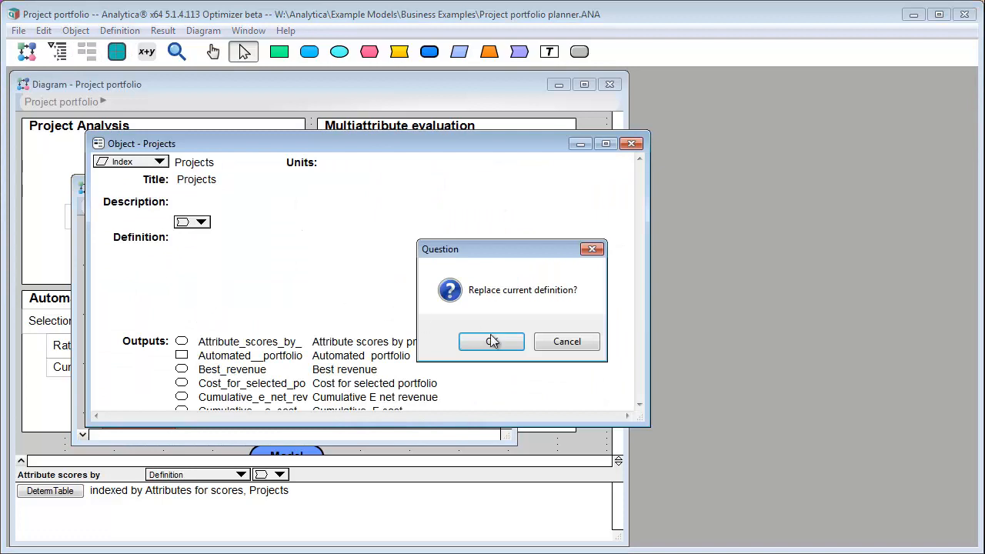
{"action": "left_click", "coordinate": [491, 341]}
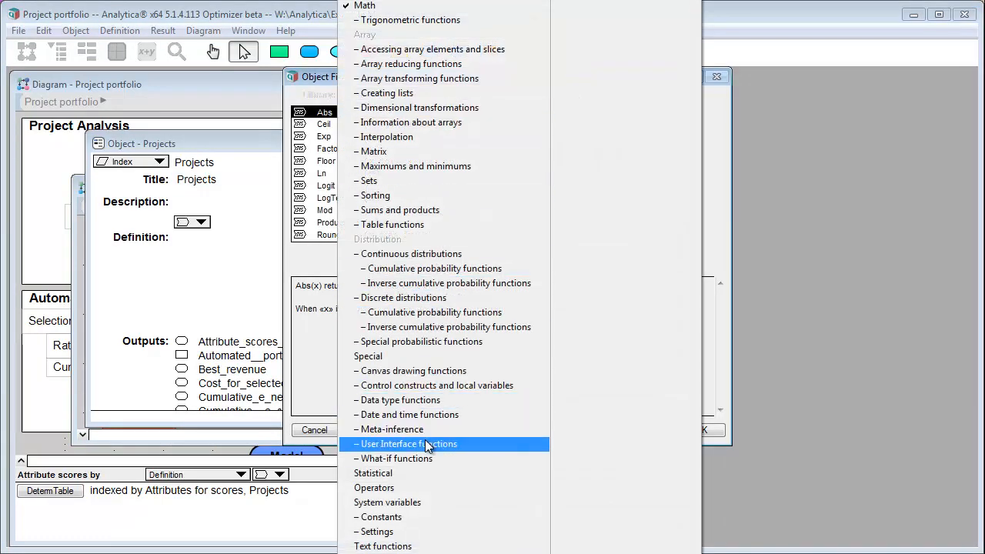
{"action": "left_click", "coordinate": [408, 444]}
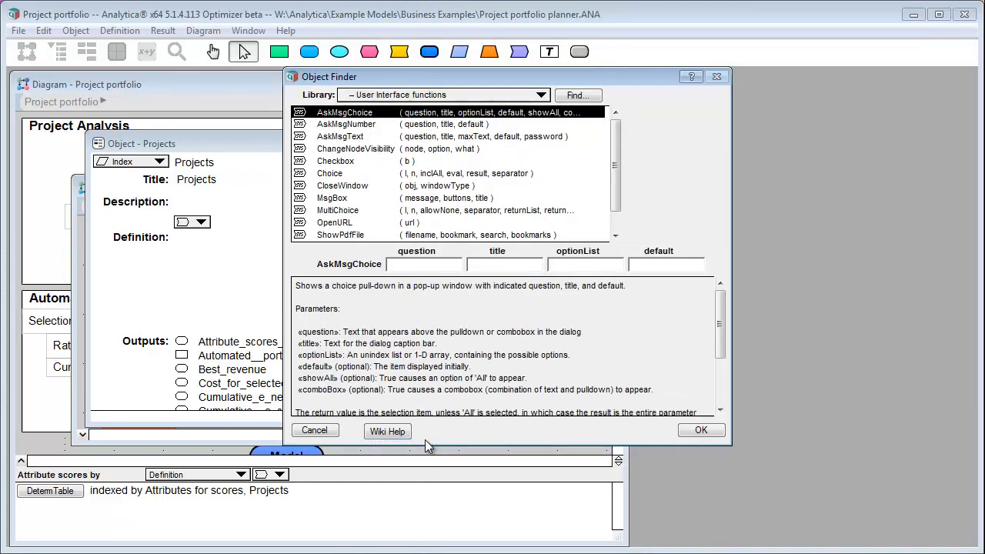
{"action": "left_click", "coordinate": [338, 210]}
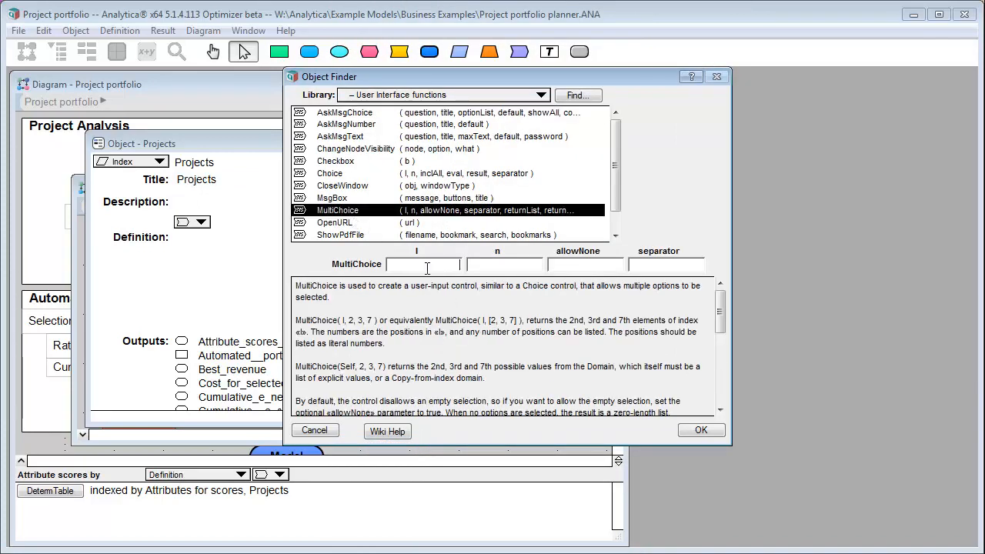
{"action": "type", "text": "Self"}
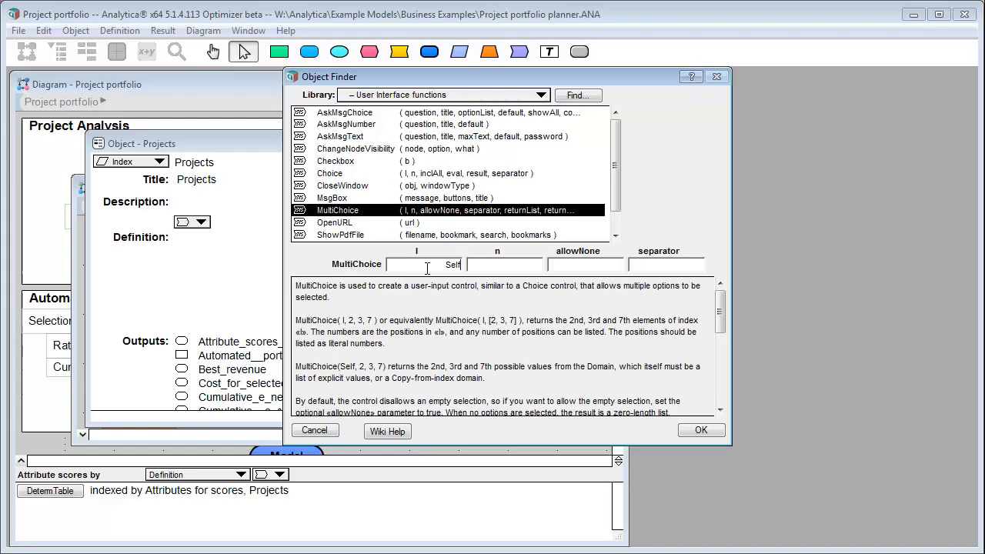
{"action": "left_click", "coordinate": [700, 430]}
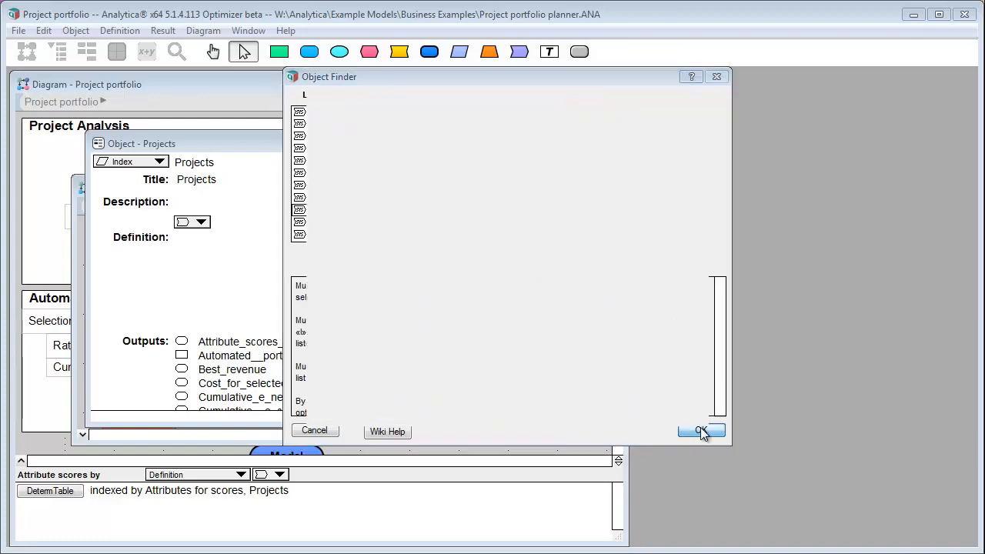
{"action": "left_click", "coordinate": [699, 430]}
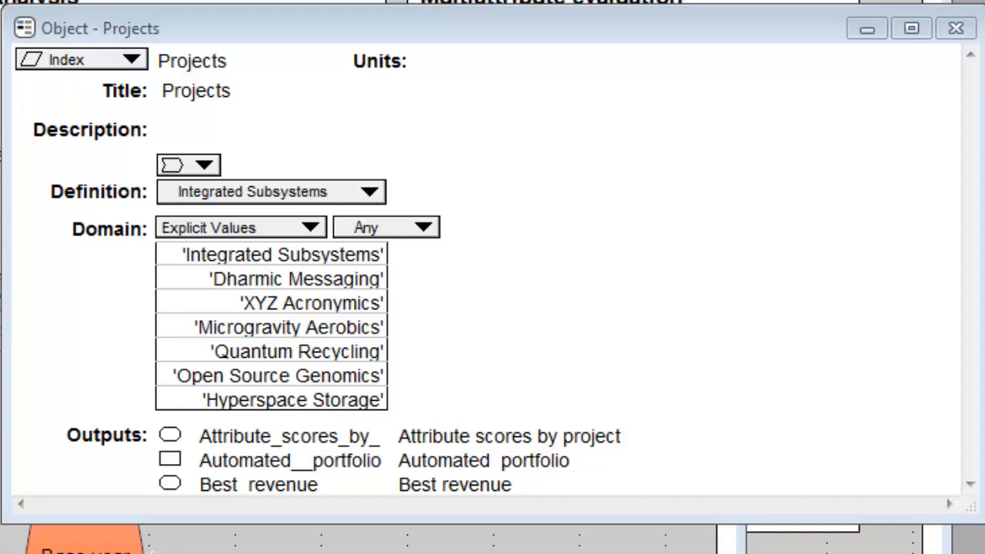
{"action": "mouse_move", "coordinate": [241, 169]}
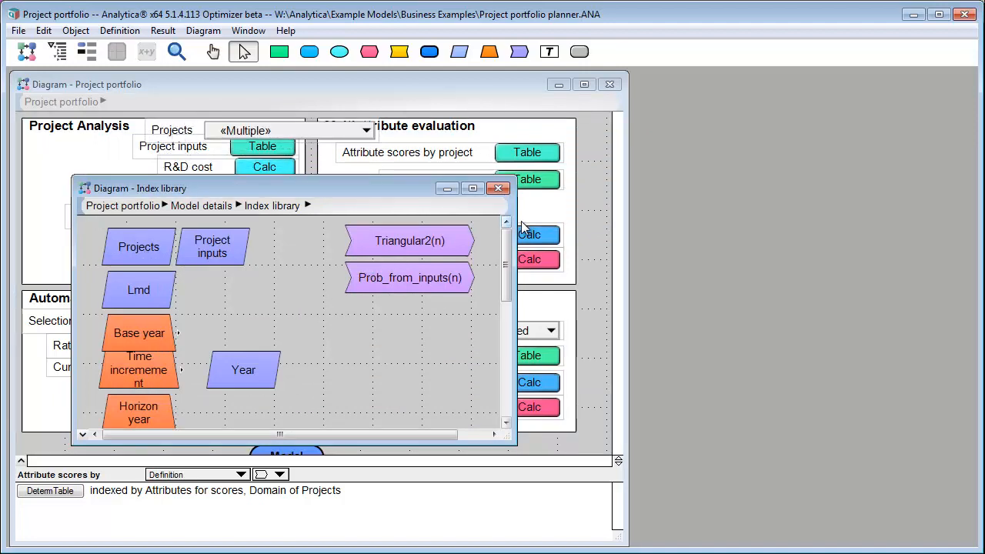
Bring the main Project portfolio diagram to the front.
{"action": "left_click", "coordinate": [498, 188]}
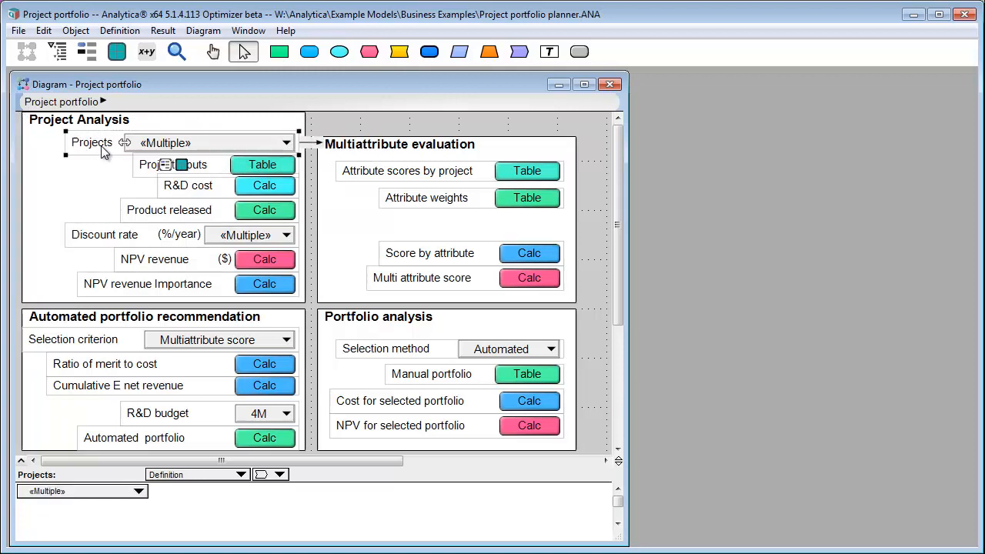
{"action": "mouse_move", "coordinate": [181, 158]}
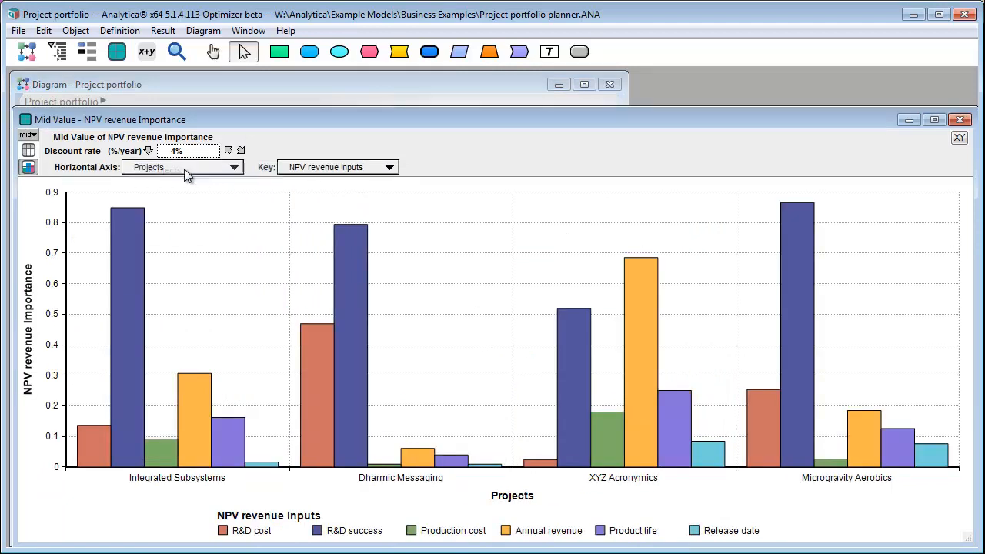
{"action": "mouse_move", "coordinate": [550, 418]}
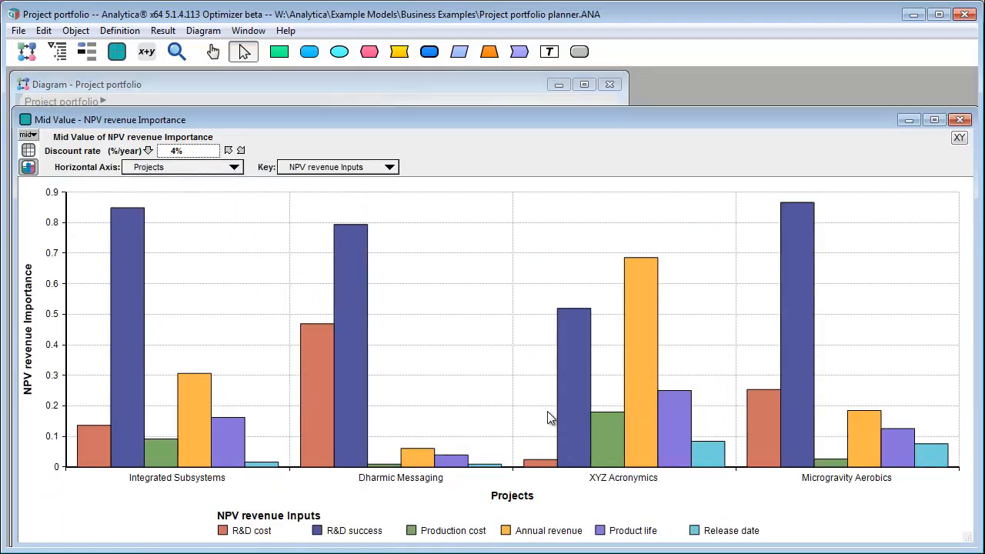